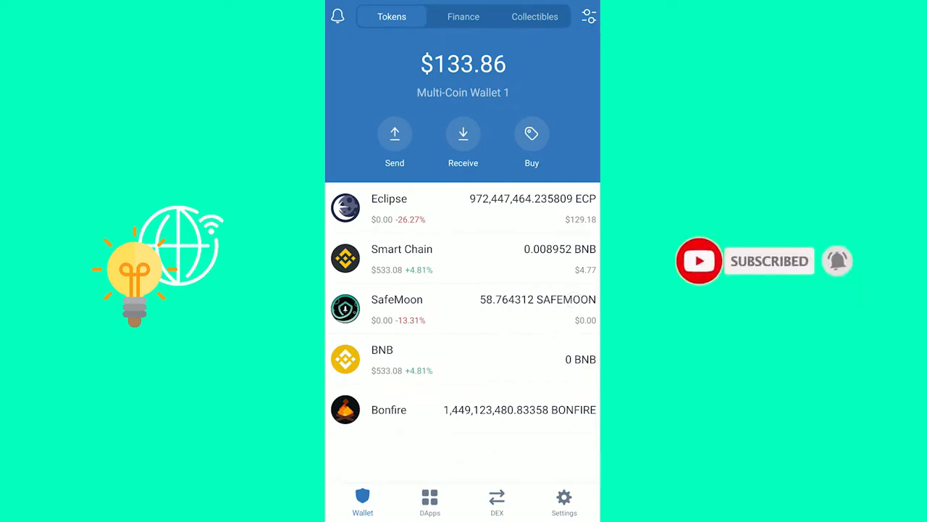
Open the wallet's Settings screen from the bottom navigation bar.
{"action": "left_click", "coordinate": [564, 500]}
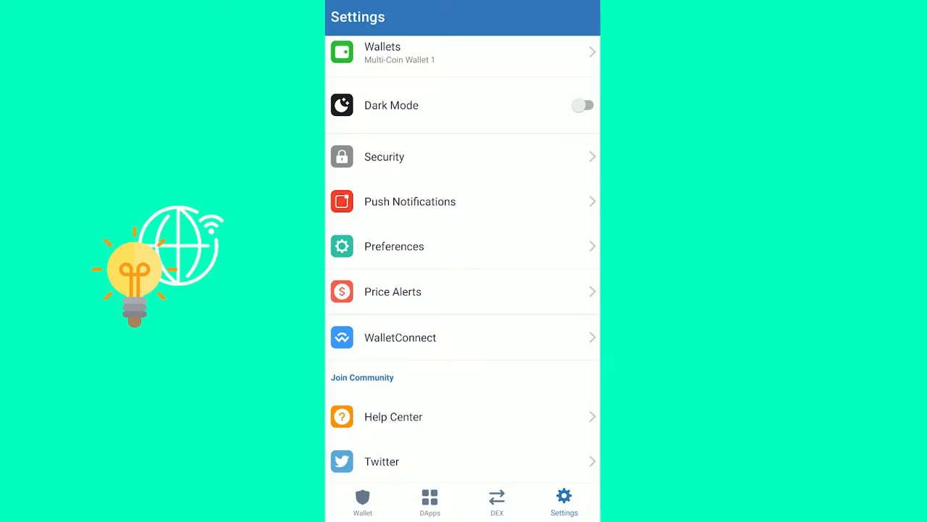
In Preferences > DApp Browser, toggle Enable off and back on so it stays enabled, then leave.
{"action": "left_click", "coordinate": [395, 246]}
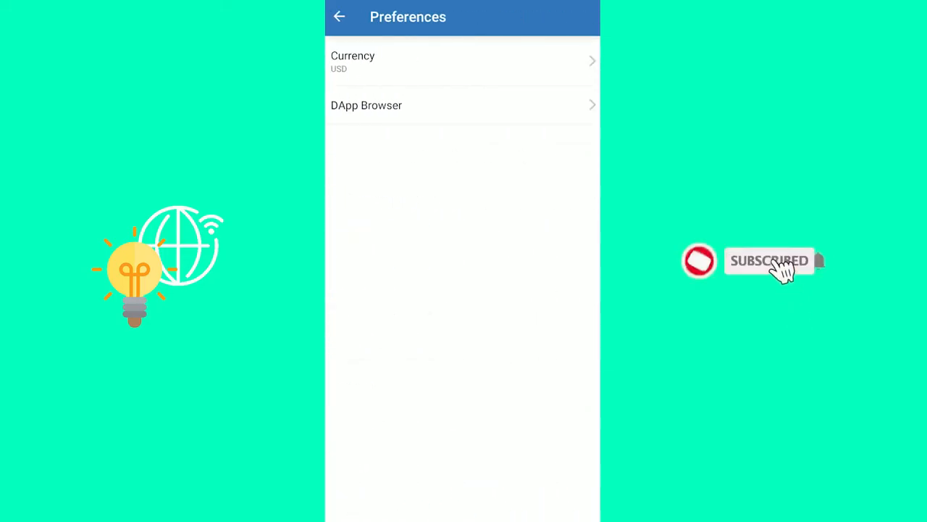
{"action": "left_click", "coordinate": [366, 104]}
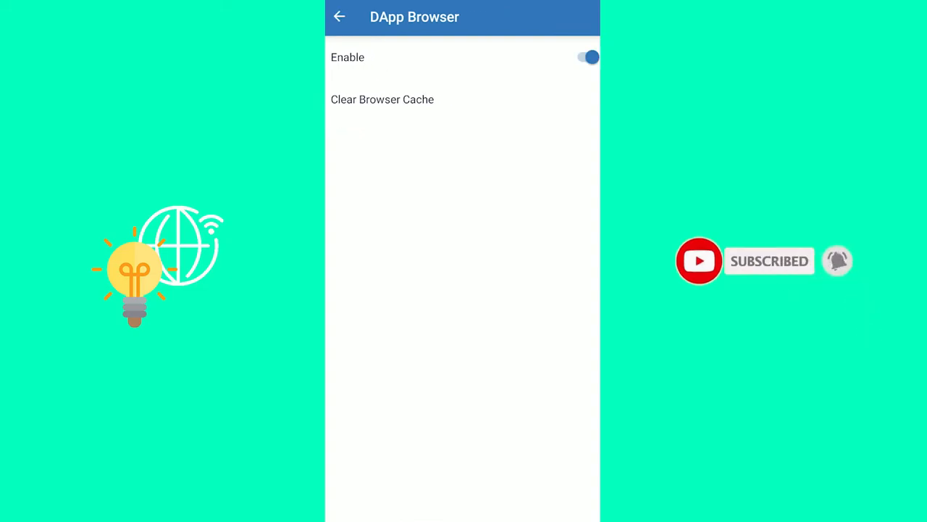
{"action": "left_click", "coordinate": [586, 58]}
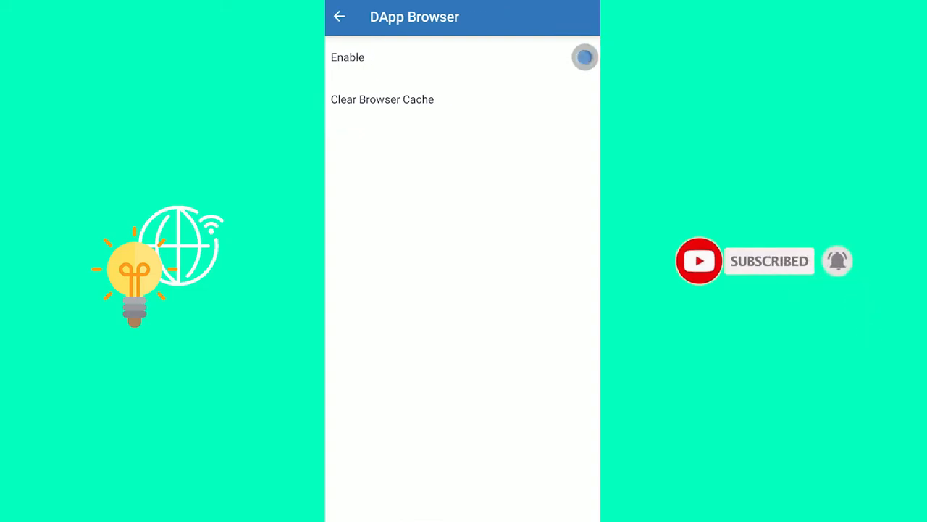
{"action": "left_click", "coordinate": [585, 58]}
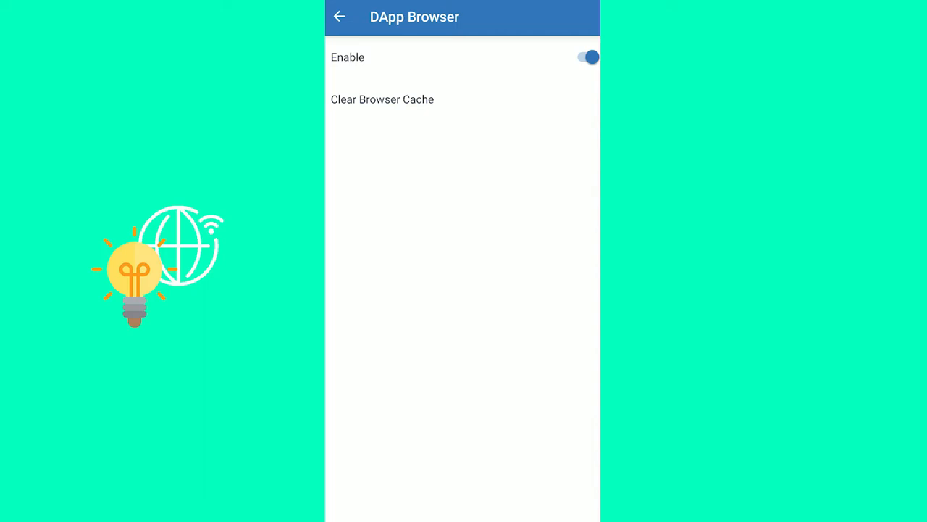
{"action": "left_click", "coordinate": [339, 17]}
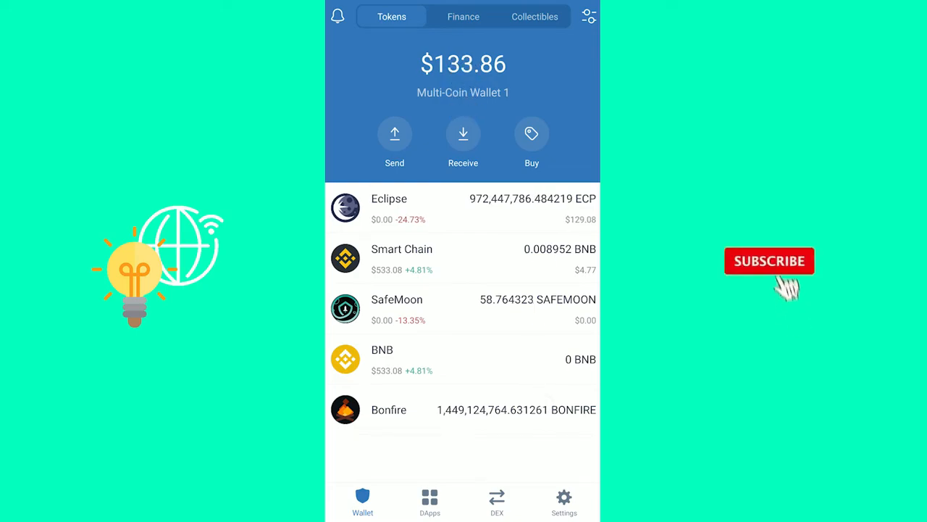
From the DApps tab's Popular section, launch PancakeSwap in the in-app browser.
{"action": "left_click", "coordinate": [769, 260]}
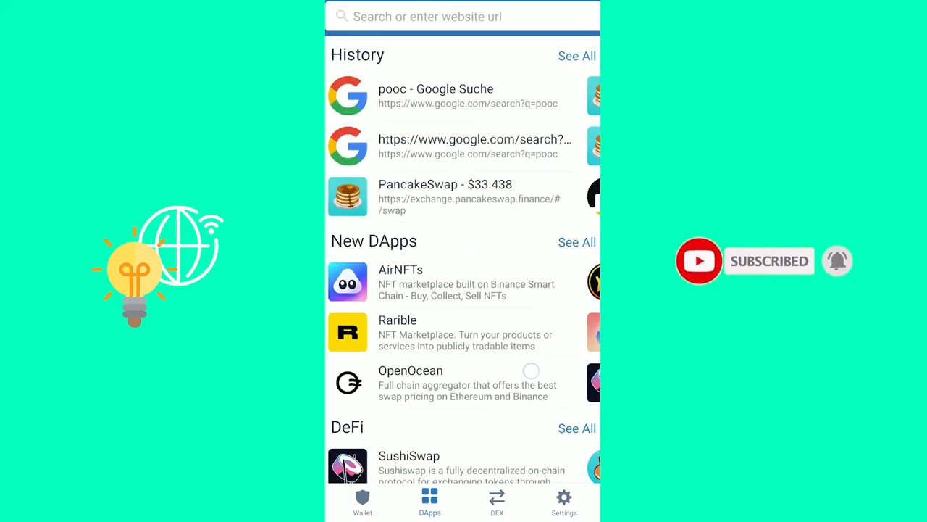
{"action": "scroll", "scroll_direction": "down", "scroll_amount": 3}
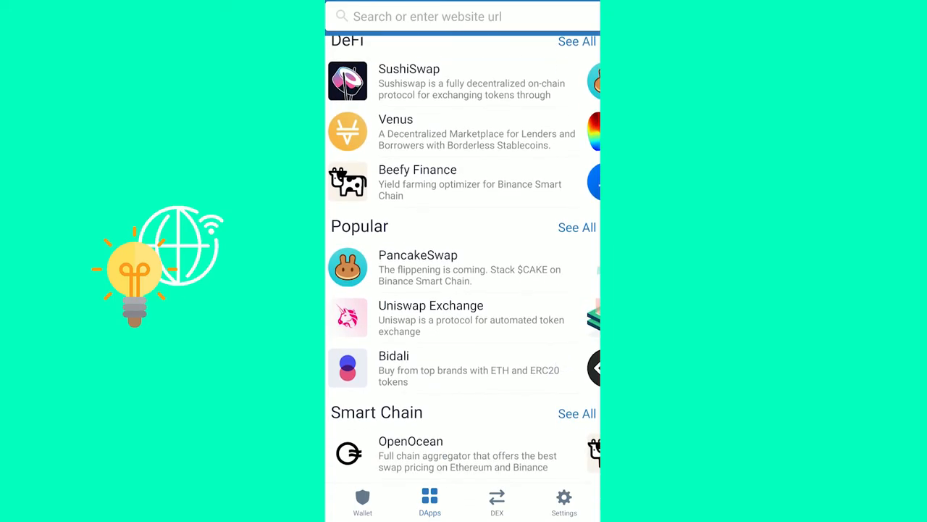
{"action": "left_click", "coordinate": [417, 260]}
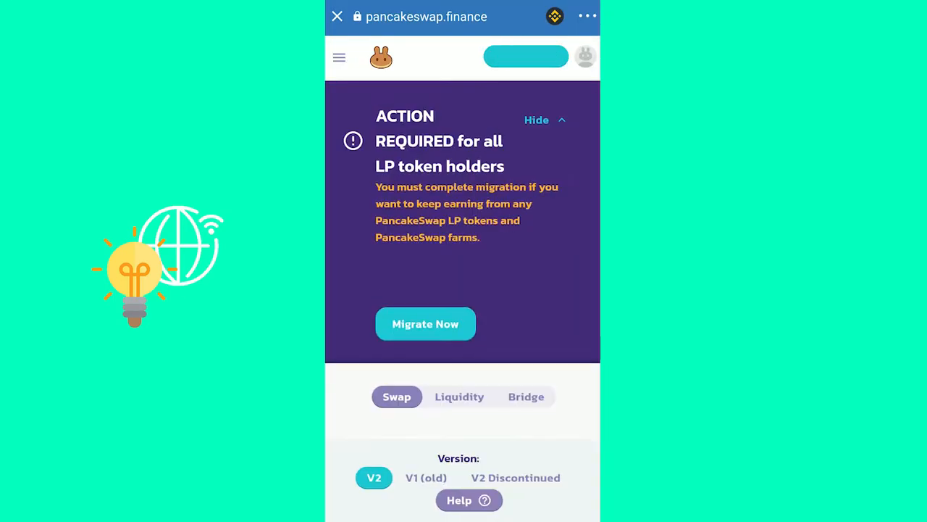